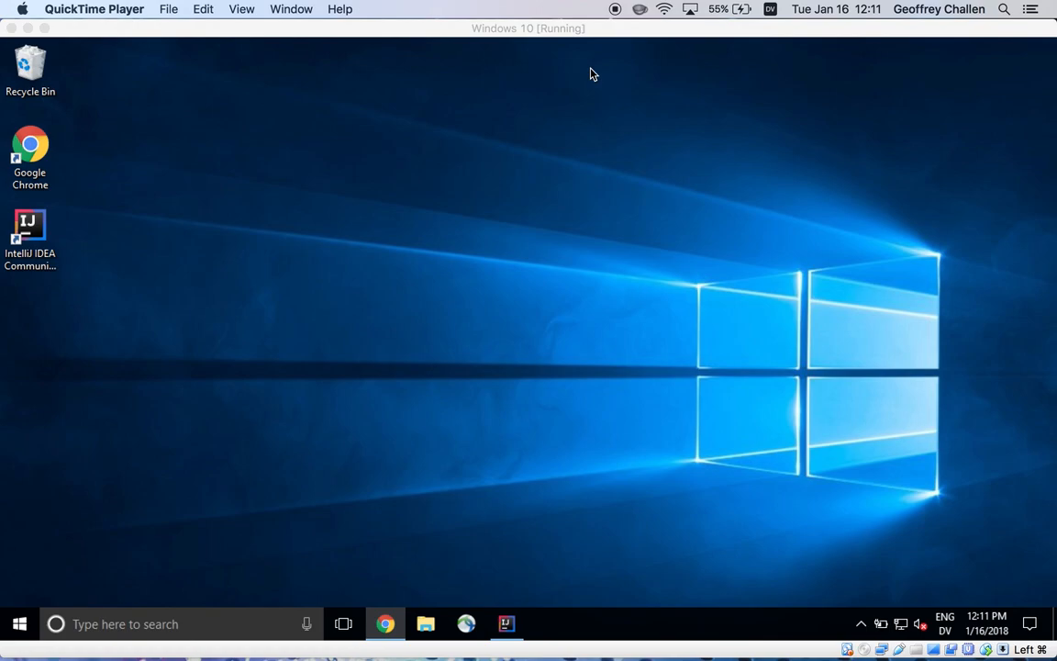
mouse_move(295, 334)
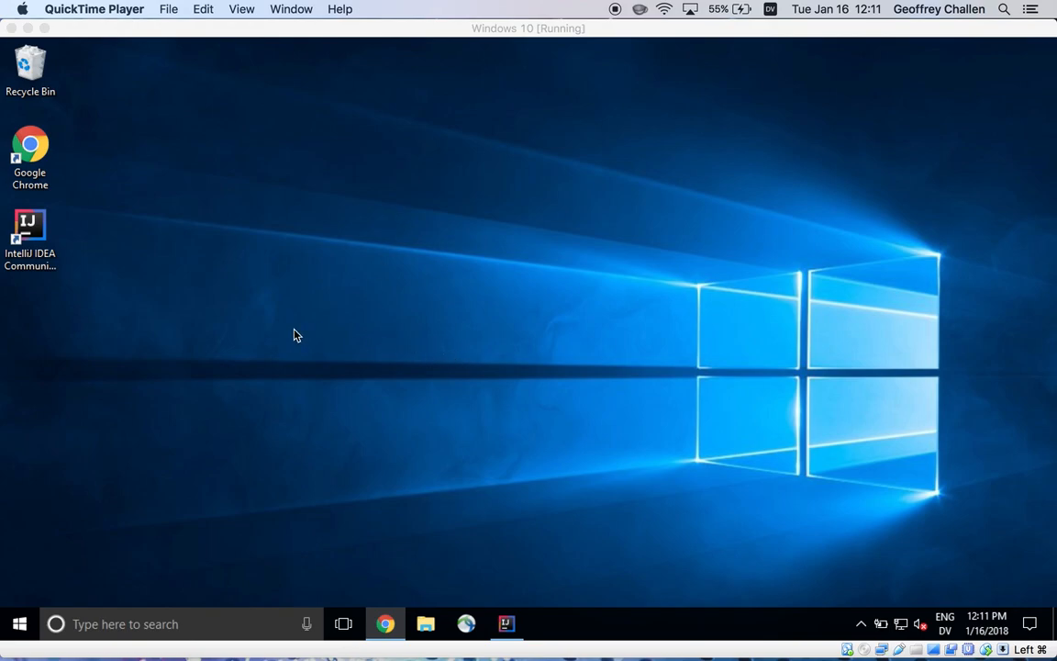
mouse_move(510, 550)
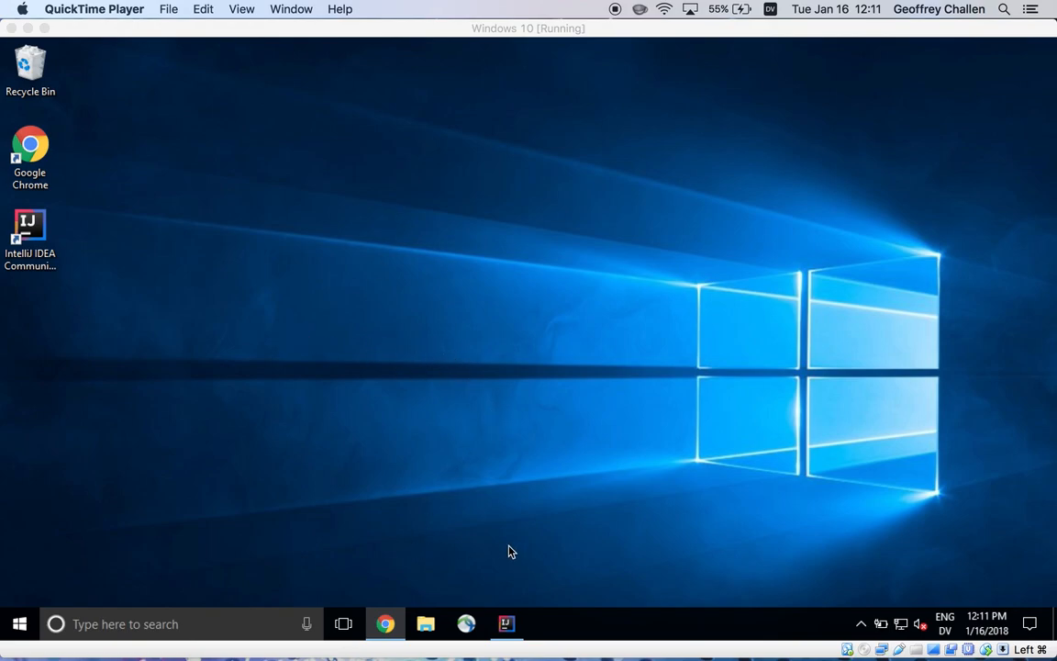
mouse_move(323, 467)
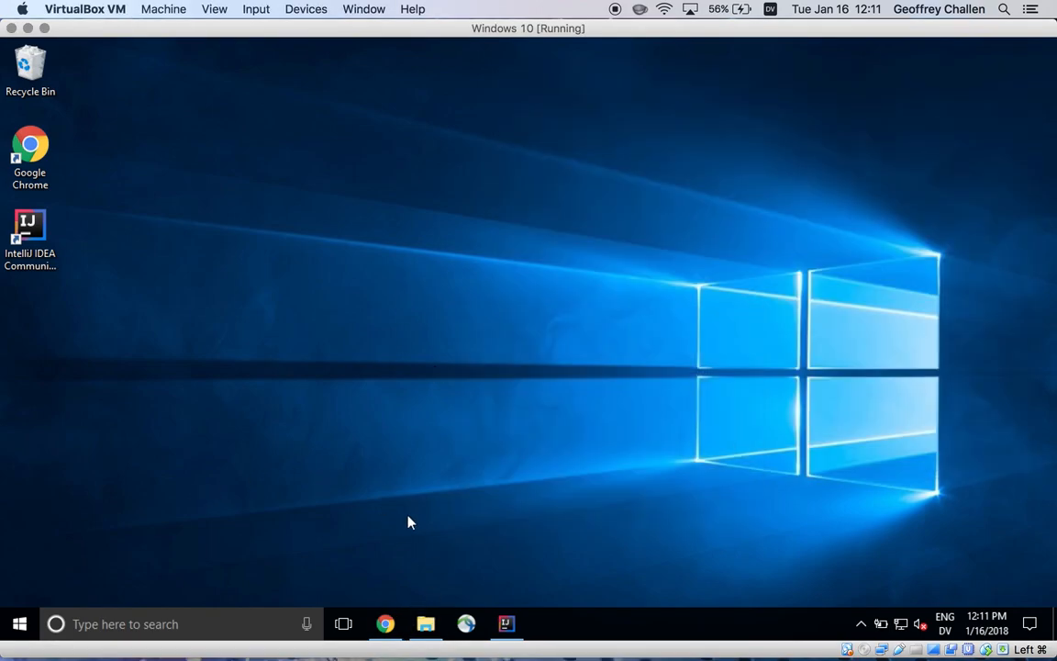
Step: Show the System properties for This PC from File Explorer (Windows 10 Enterprise, 4 GB RAM, 64-bit)
left_click(425, 624)
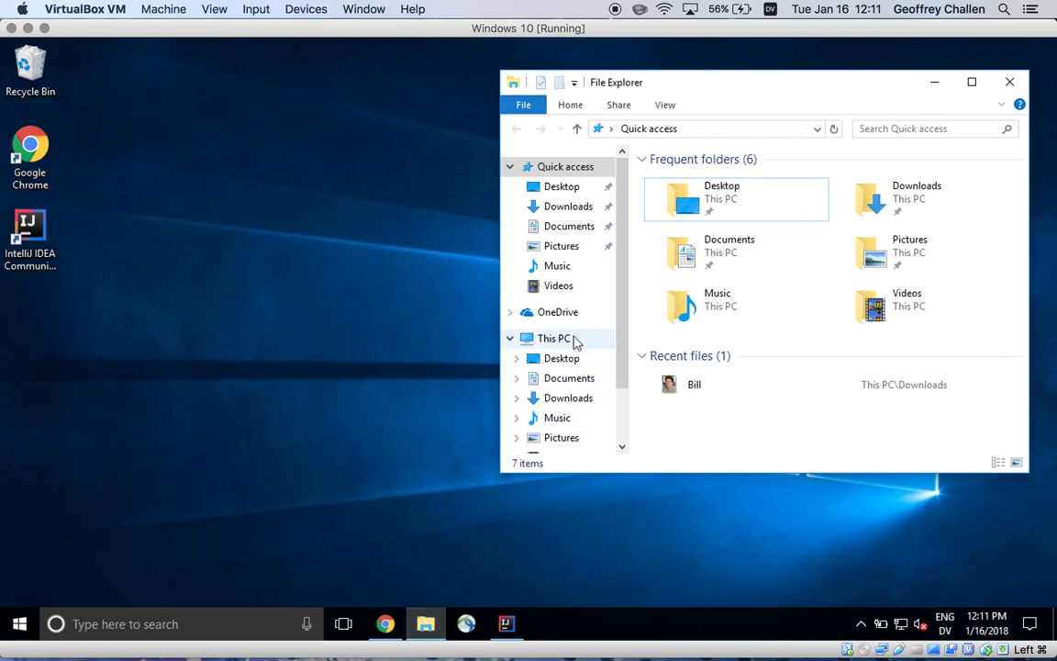
right_click(555, 338)
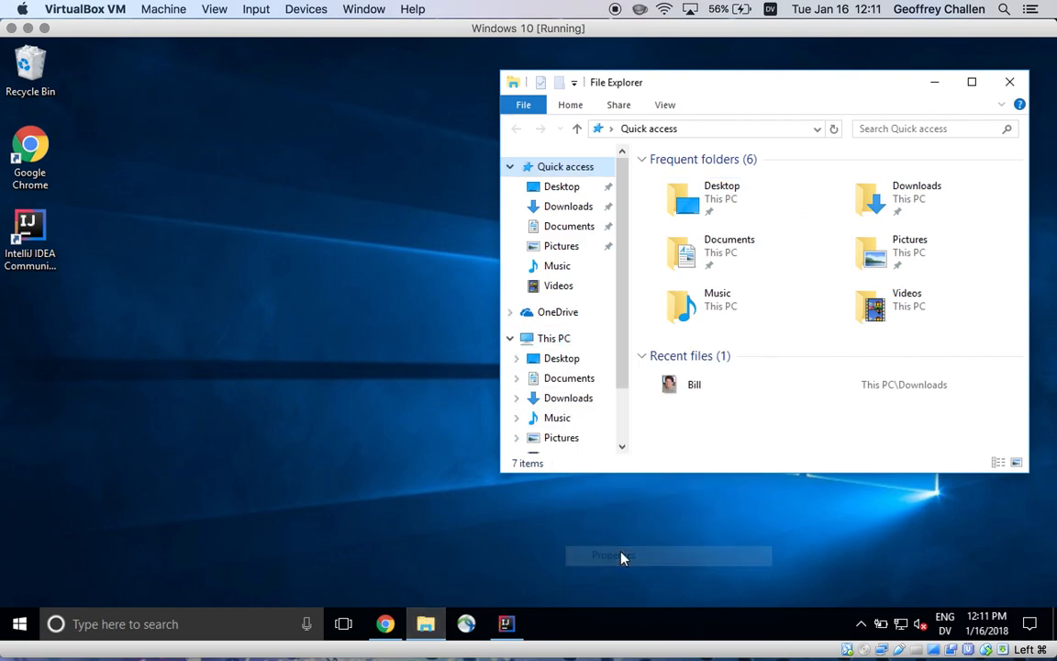
left_click(613, 554)
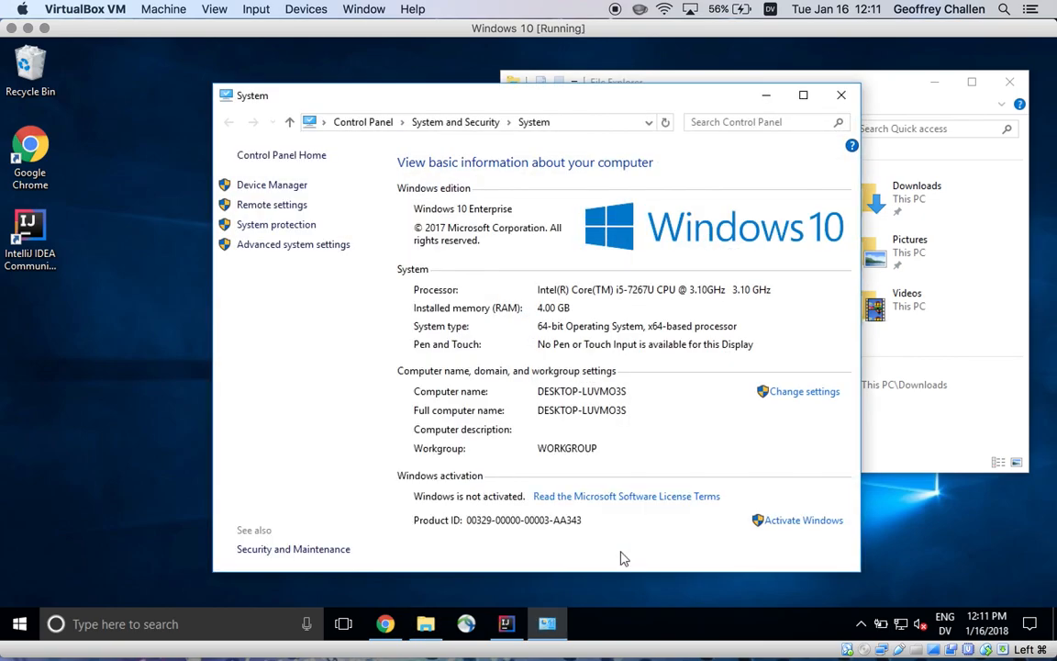
mouse_move(295, 321)
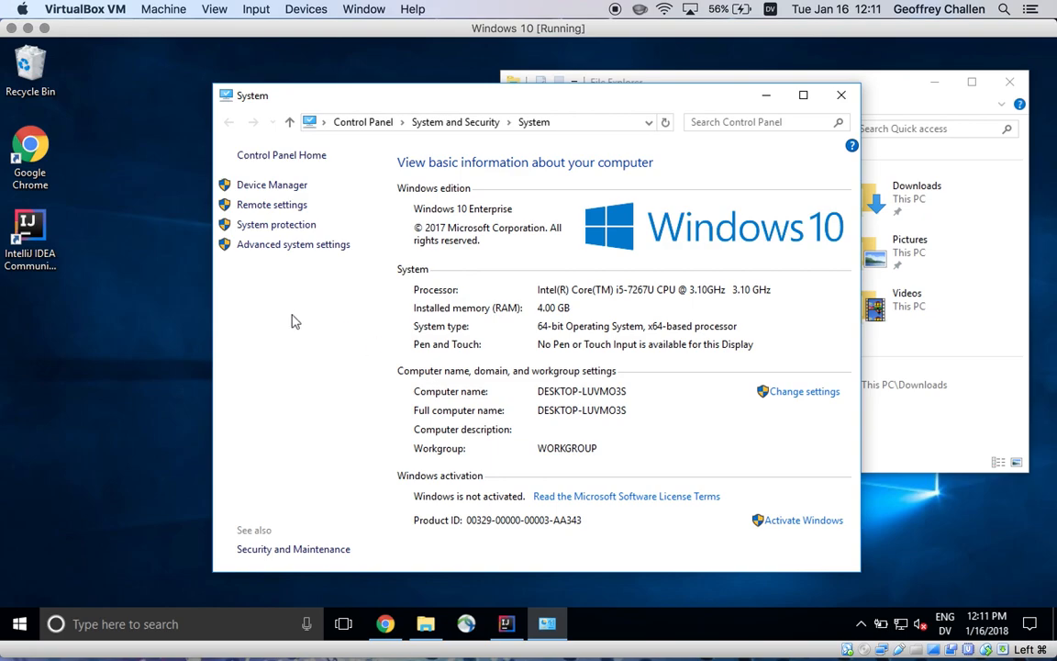
mouse_move(455, 99)
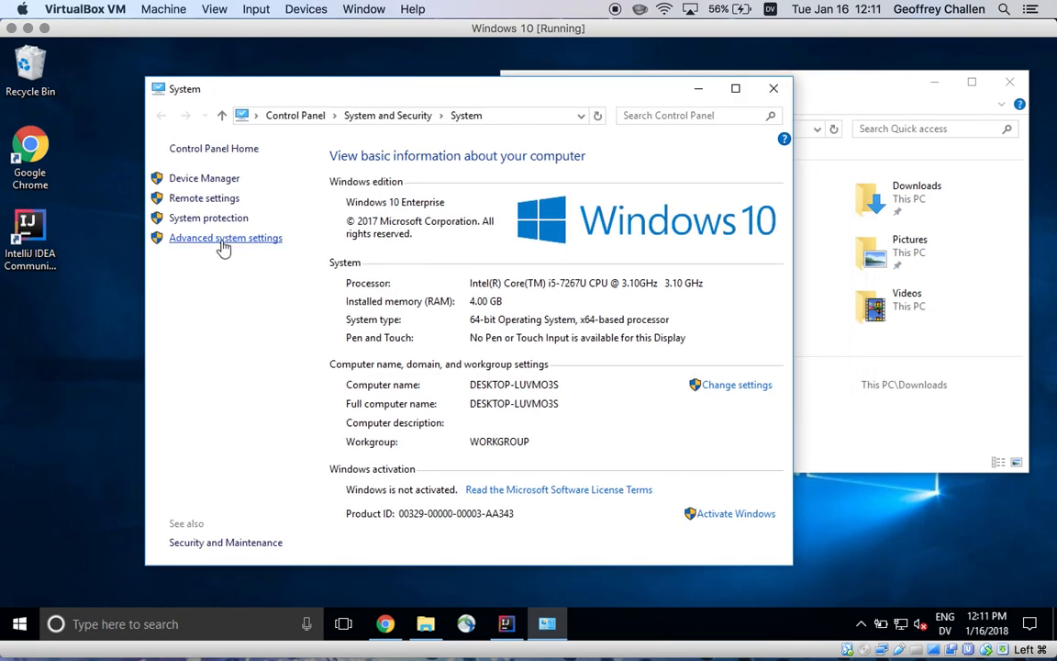
Step: Start a new user environment variable named JAVA_HOME via Advanced system settings > Environment Variables
left_click(224, 238)
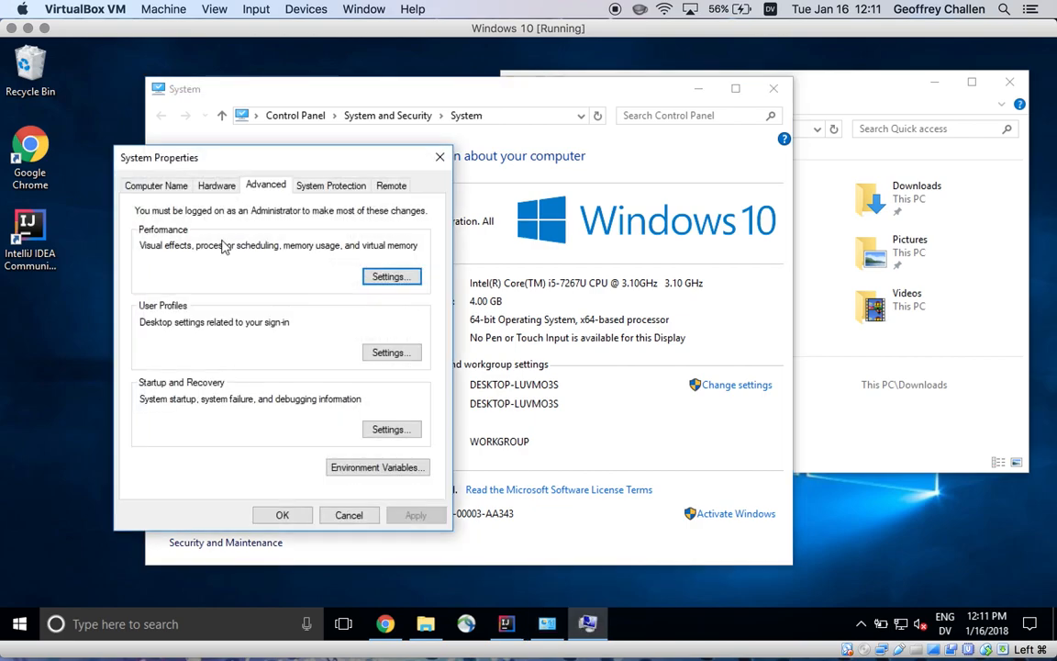
mouse_move(349, 470)
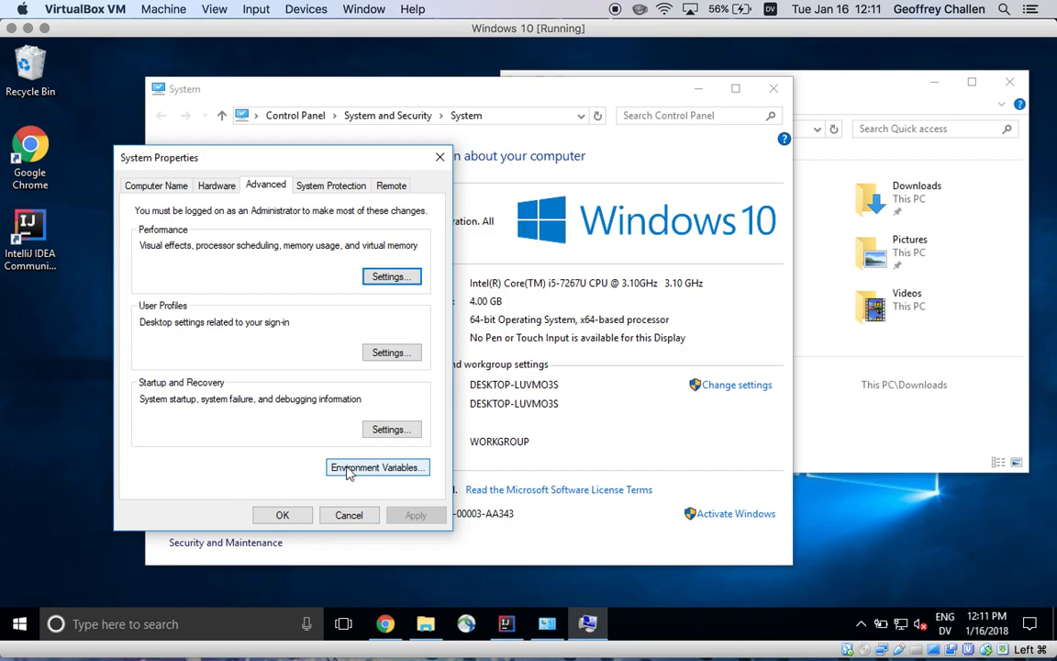
left_click(376, 468)
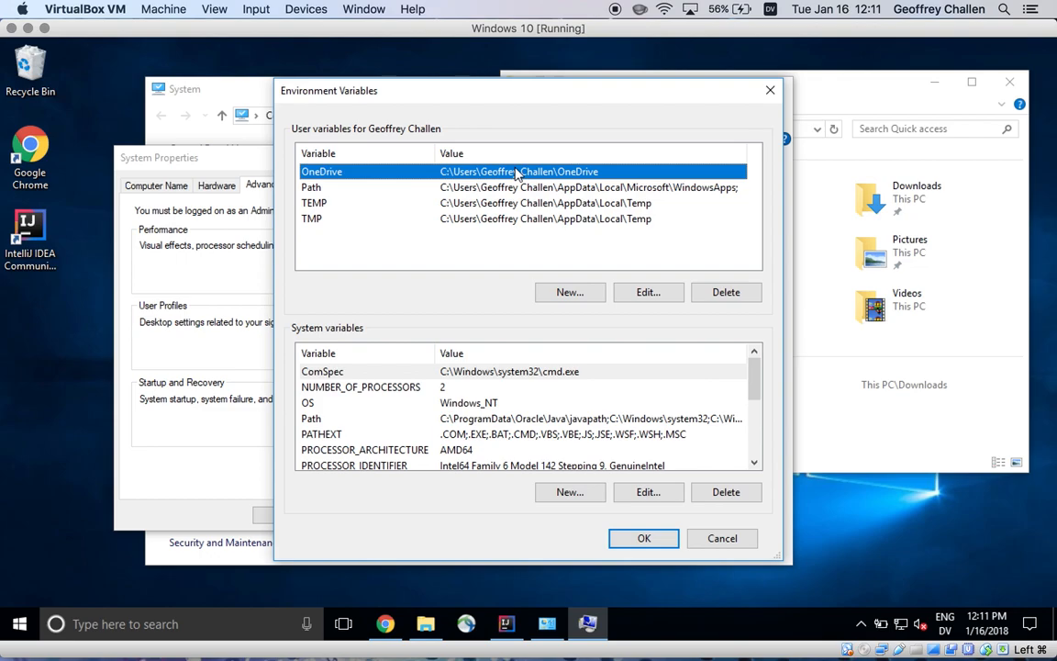
left_click(569, 292)
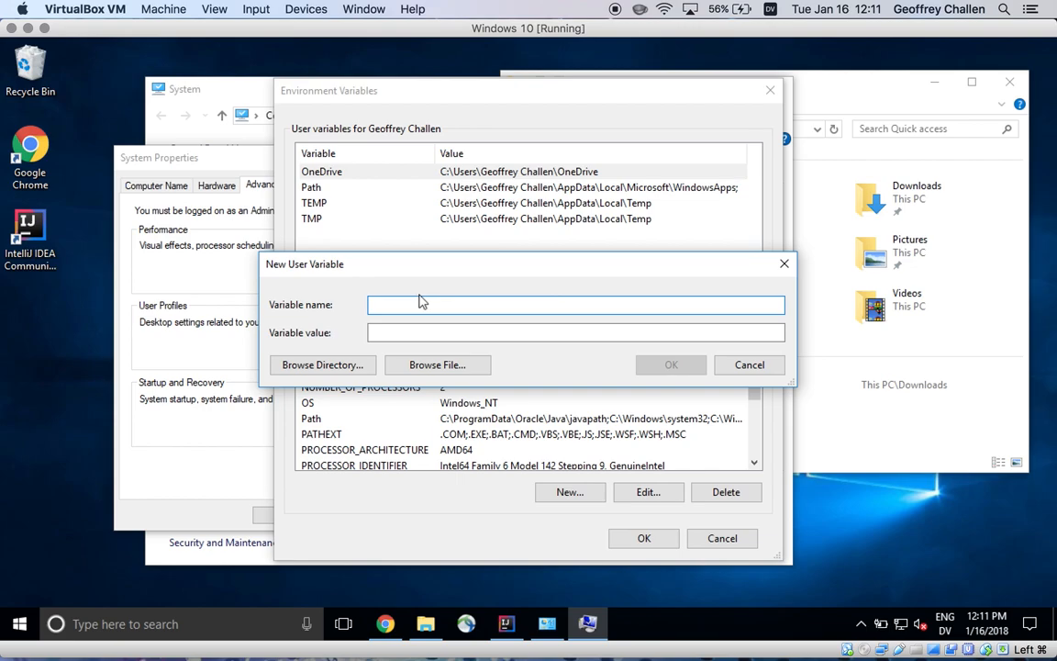
type("JA")
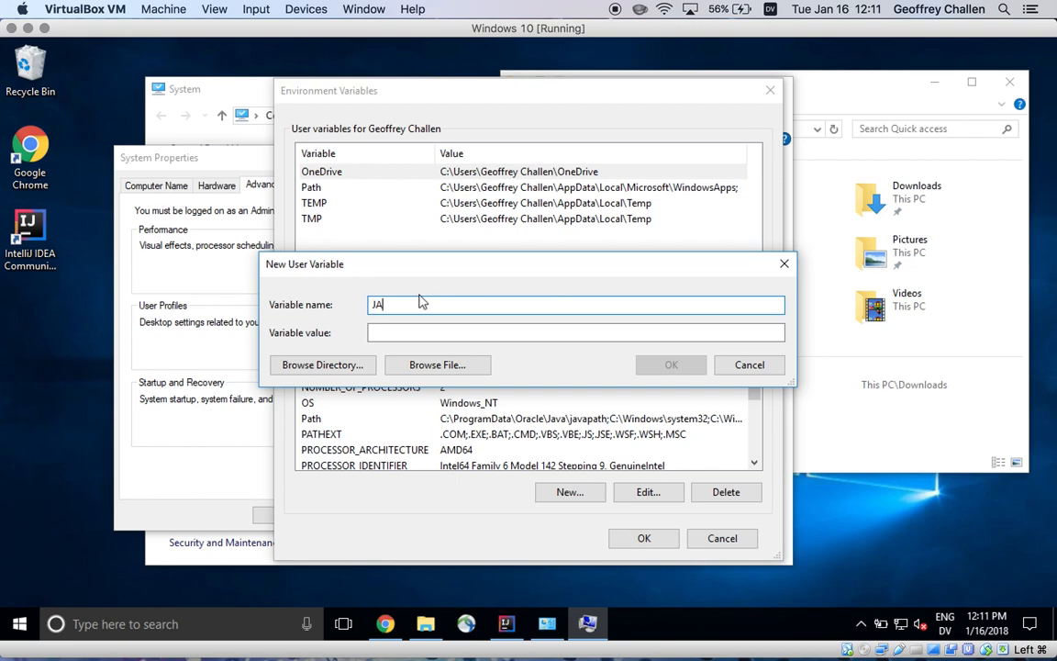
type("VA_HOME")
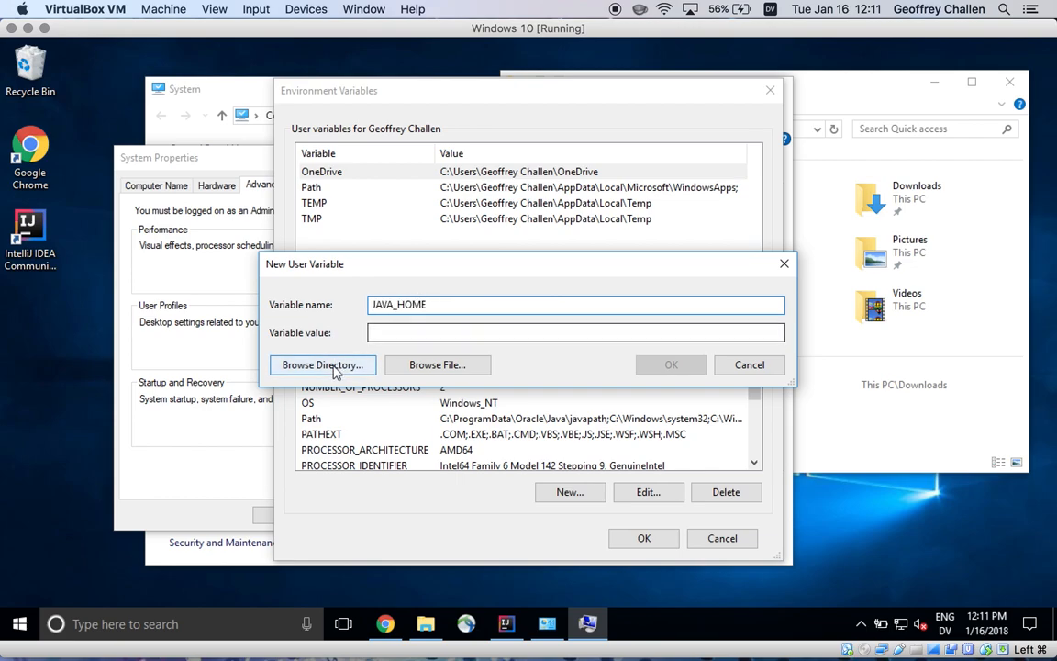
Step: Browse to C:\Program Files\Java\jdk-9.0.4 as the JAVA_HOME value
left_click(324, 364)
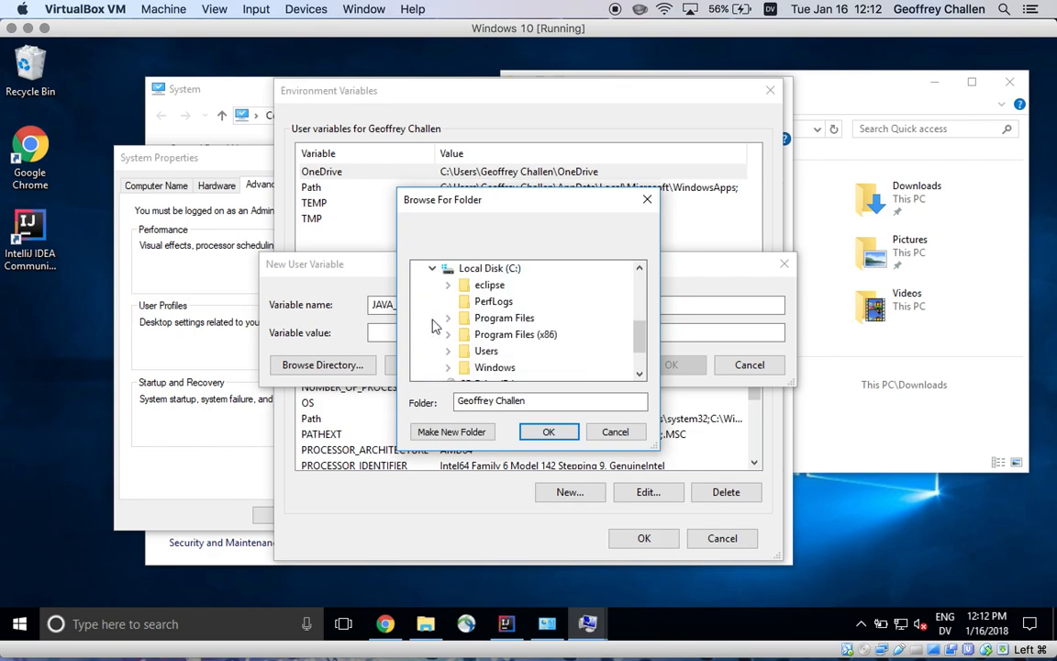
left_click(448, 334)
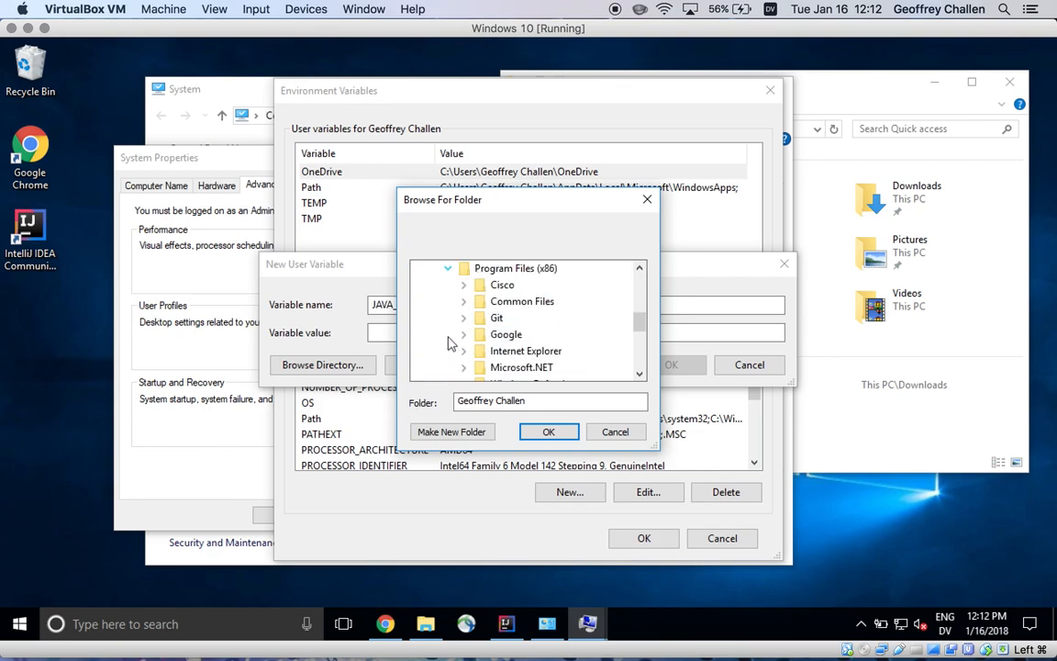
left_click(448, 268)
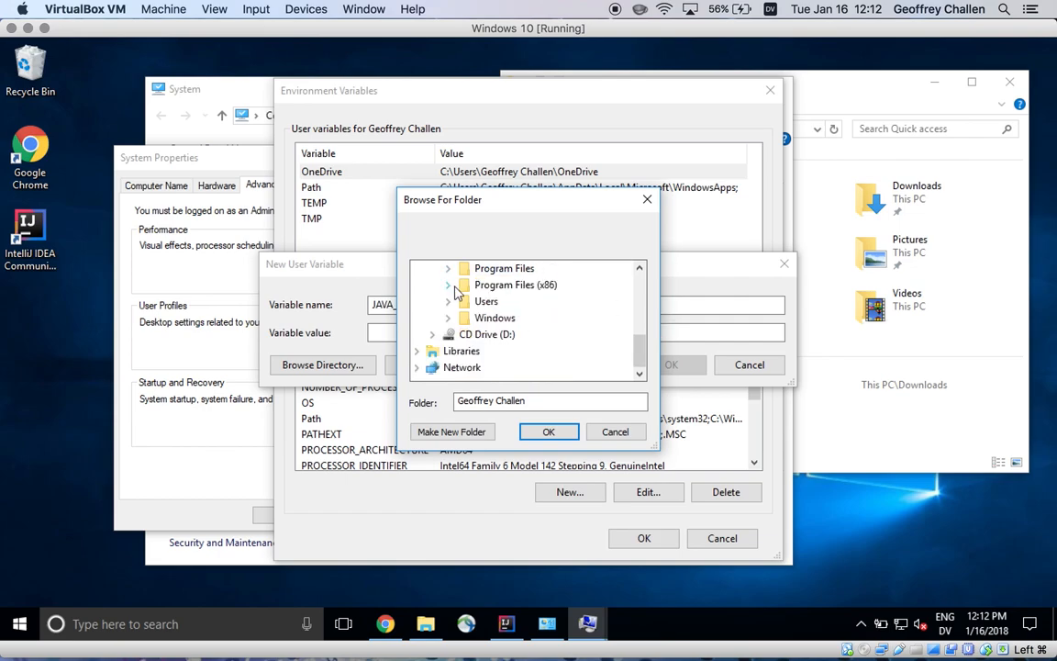
left_click(447, 268)
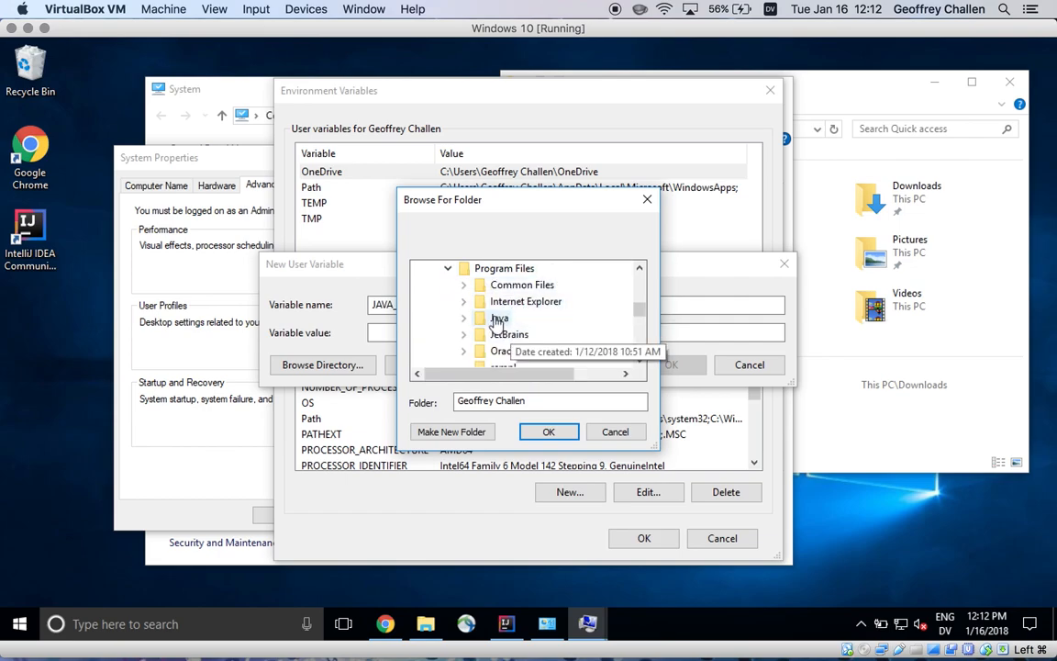
left_click(464, 318)
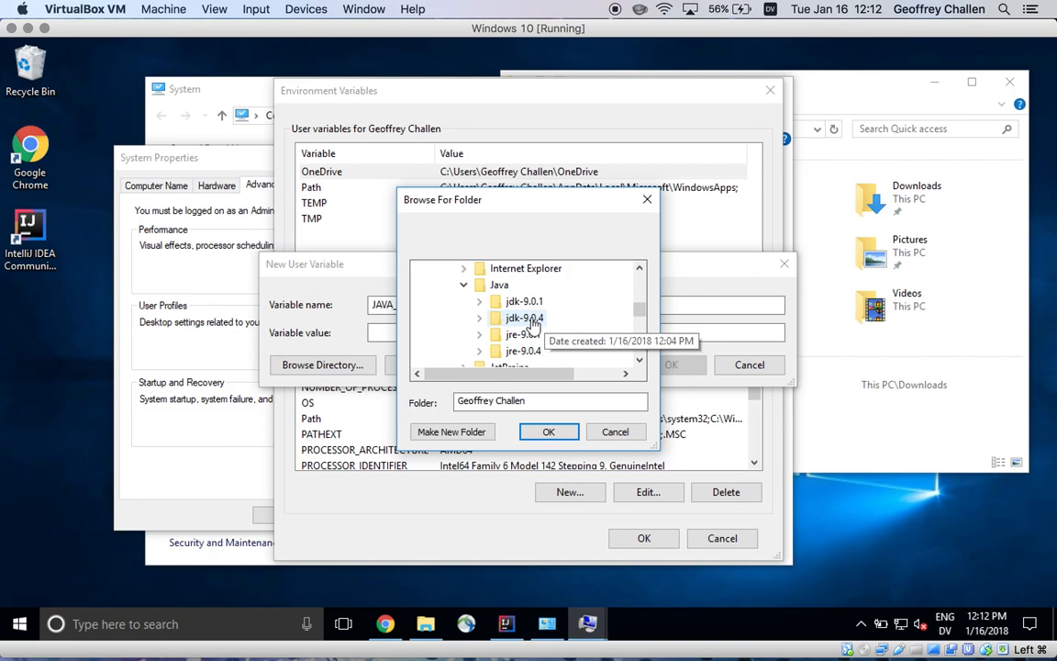
mouse_move(525, 301)
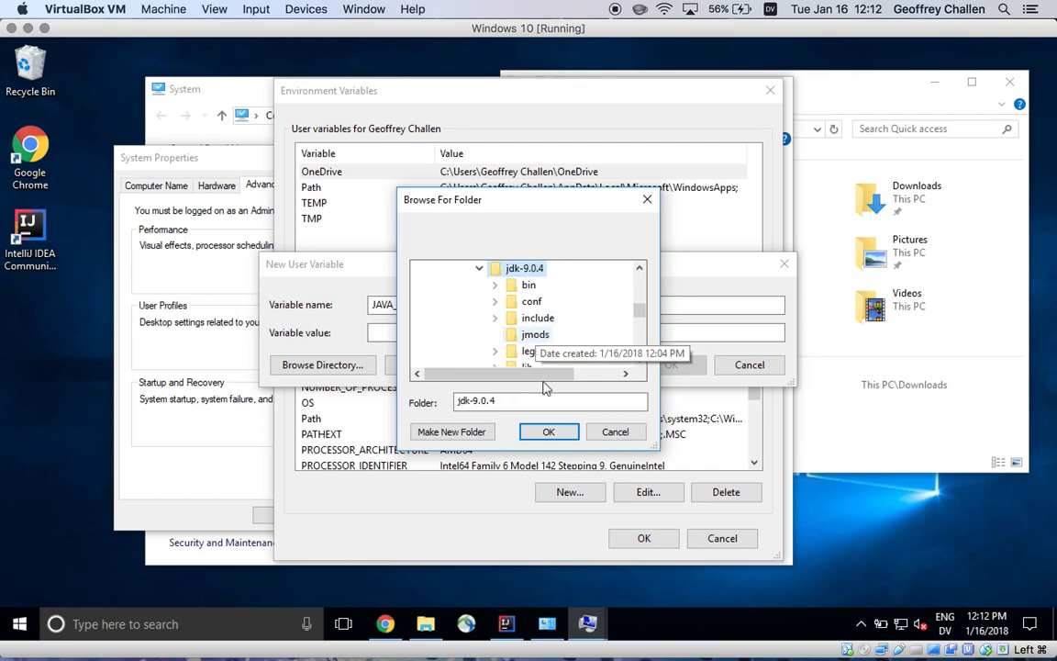
left_click(547, 432)
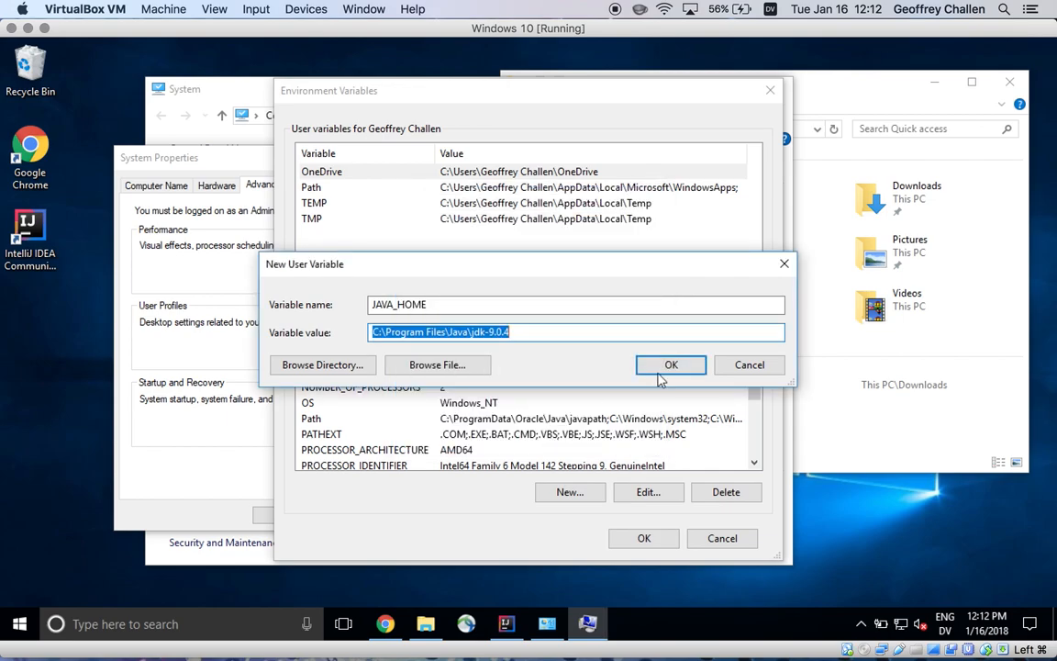
Step: Confirm JAVA_HOME so it lists among user variables with value C:\Program Files\Java\jdk-9.0.4
left_click(672, 364)
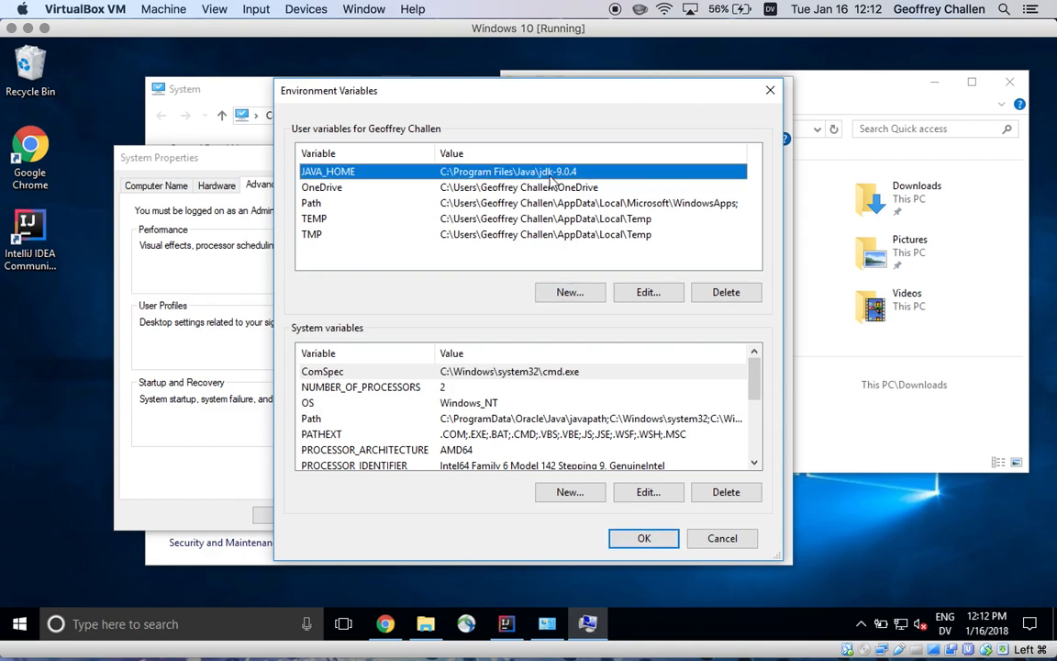
mouse_move(639, 392)
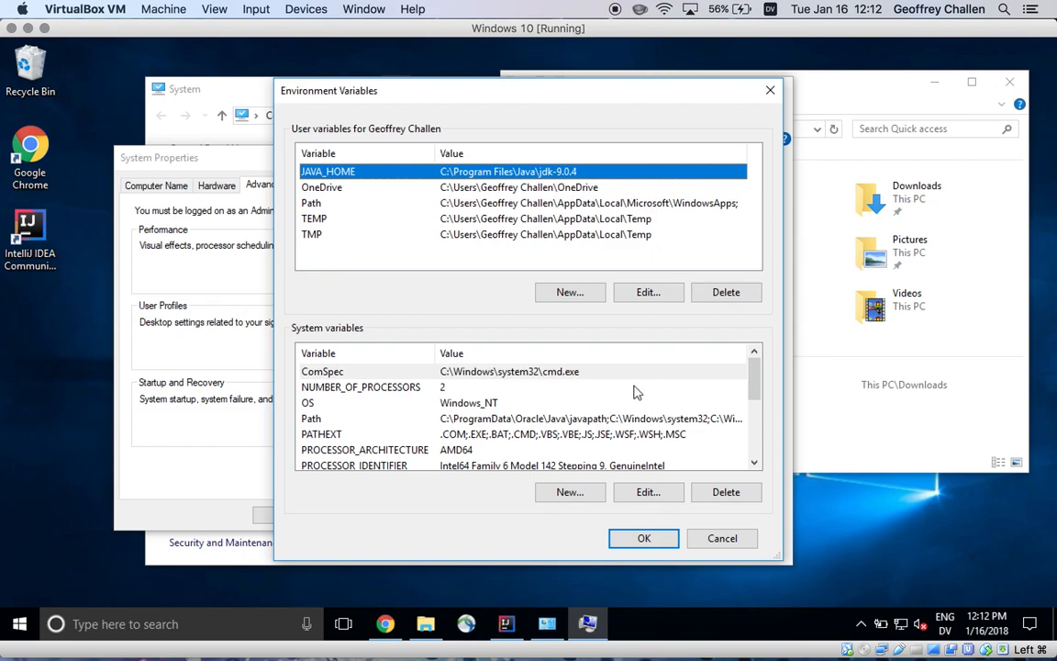